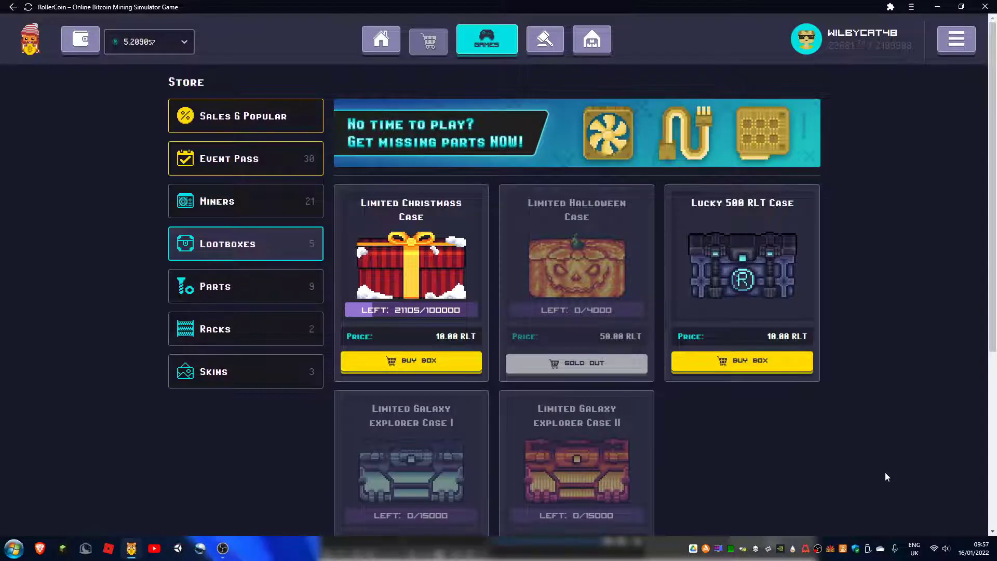
mouse_move(153, 40)
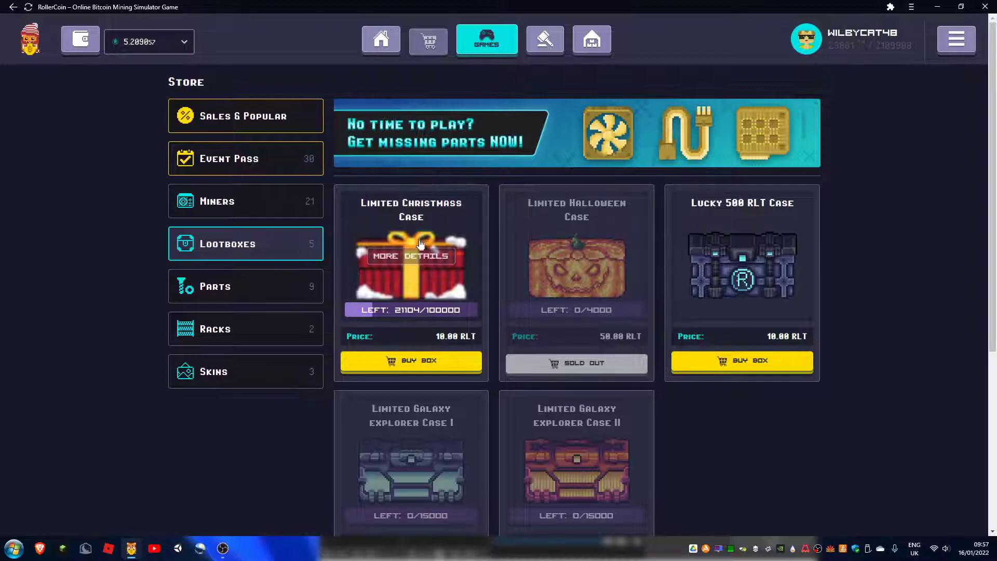
mouse_move(411, 261)
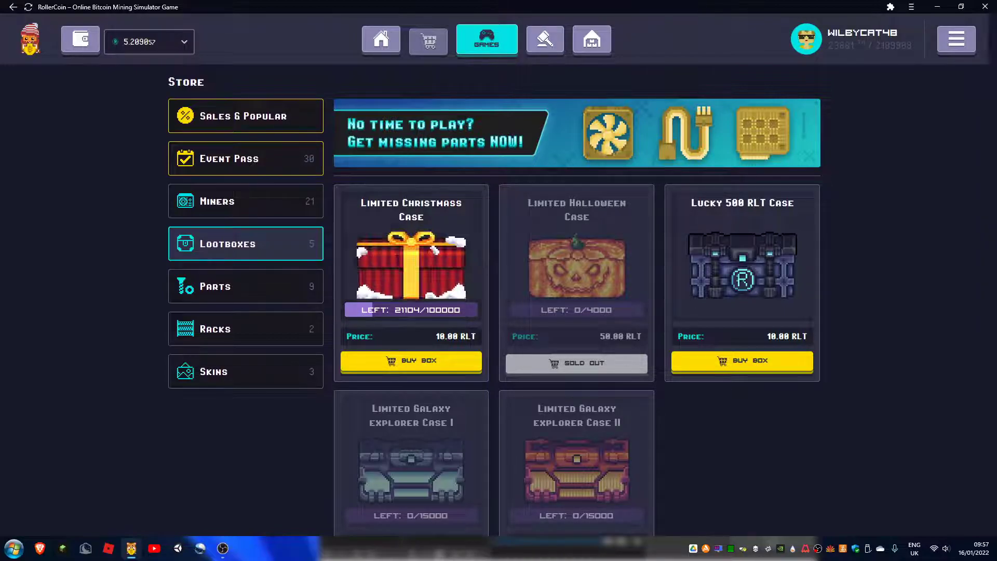
View the Limited Christmass Case's possible miner contents via More Details, then close the popup
click(410, 273)
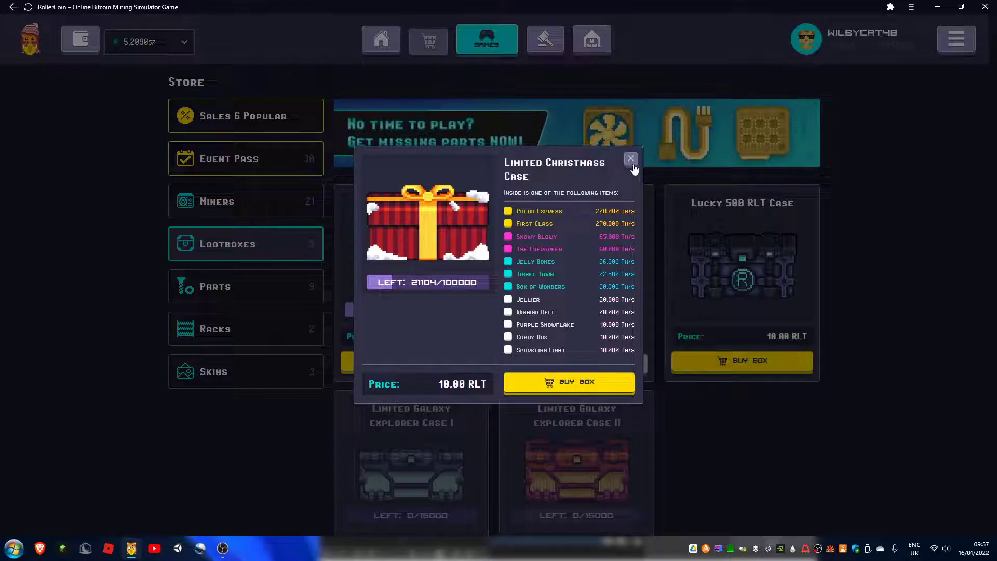
click(955, 39)
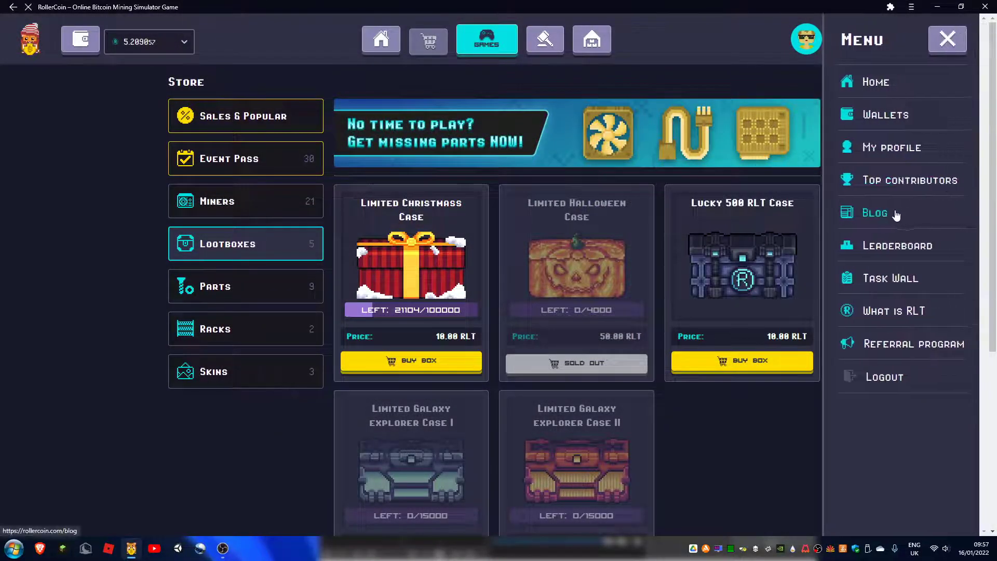
Read the Season III: Christmas Time blog posts on drops, miner upgrades and the store update
click(875, 212)
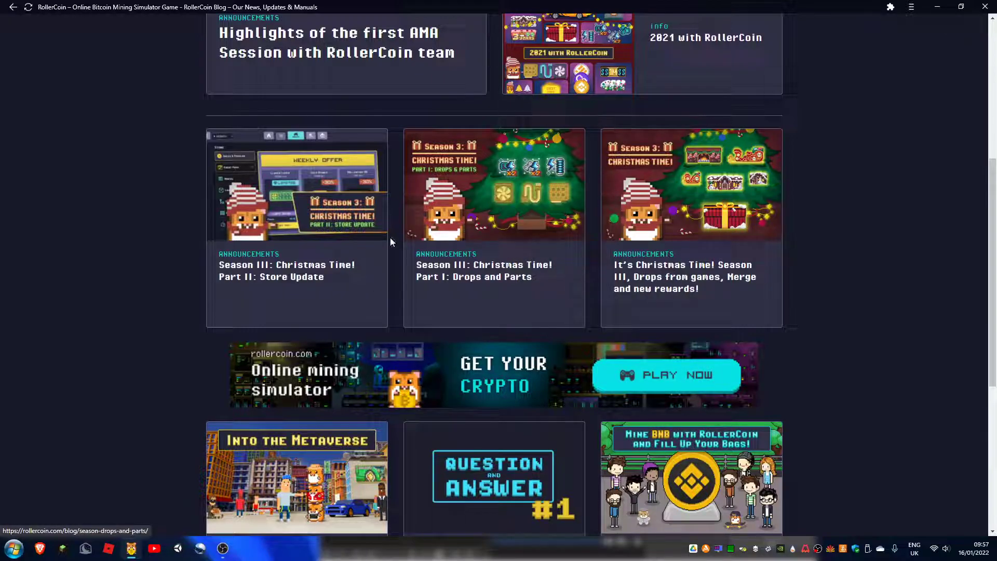
click(692, 276)
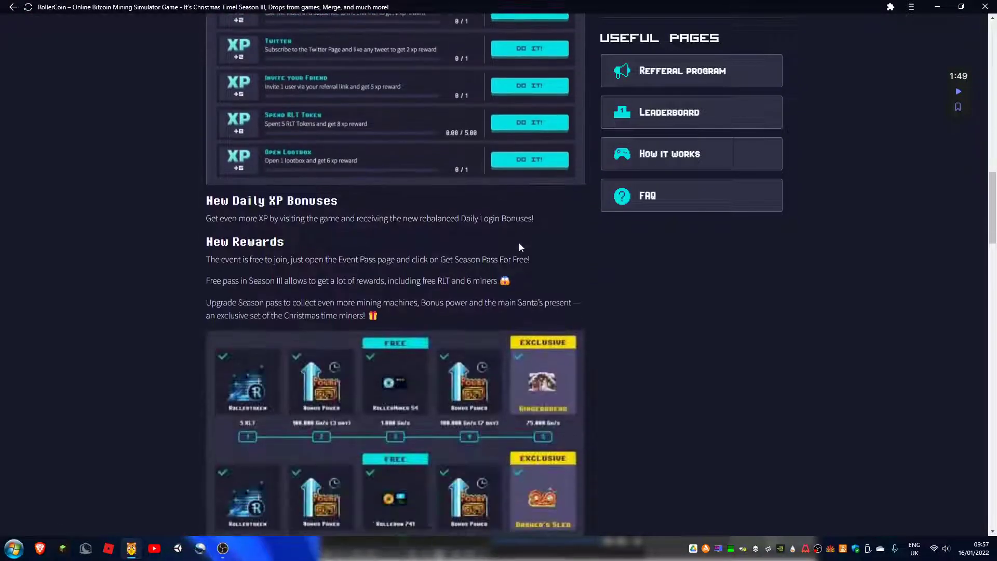
scroll(down, 3)
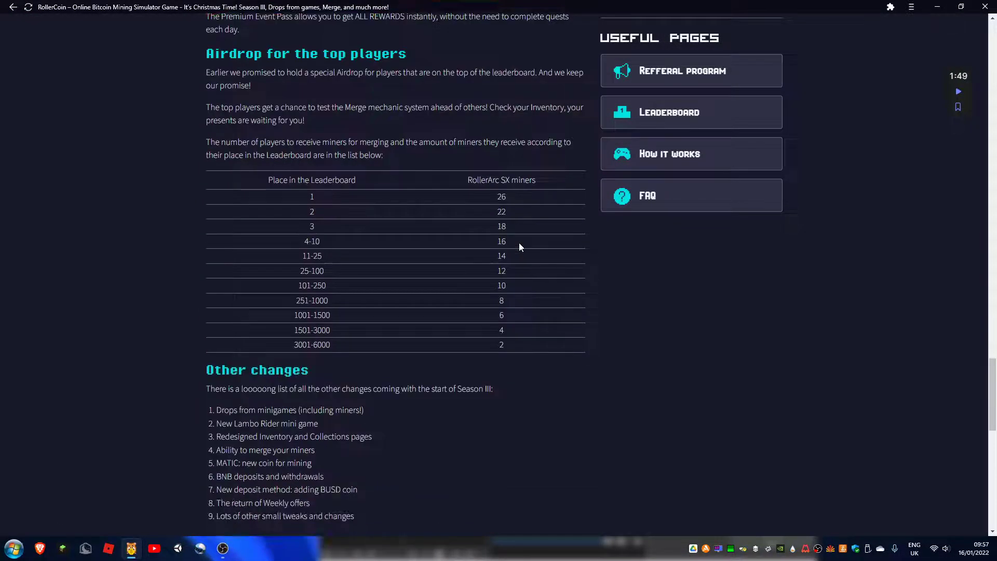
scroll(down, 3)
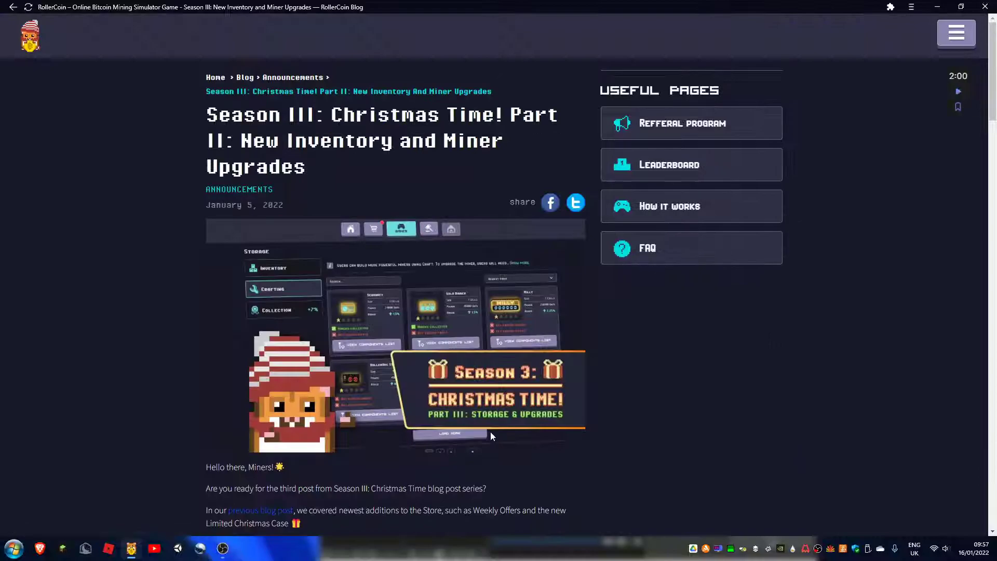
scroll(down, 3)
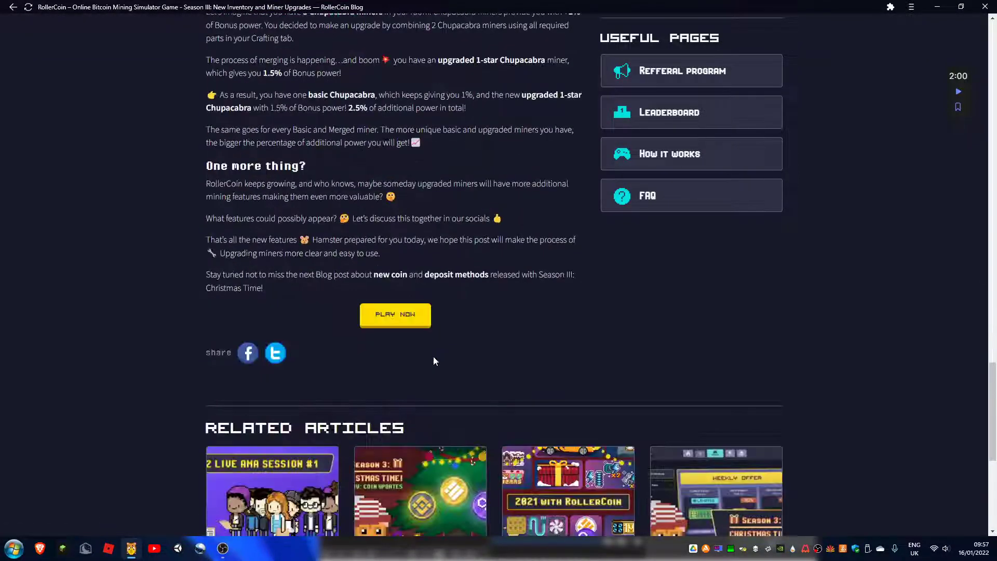
scroll(down, 3)
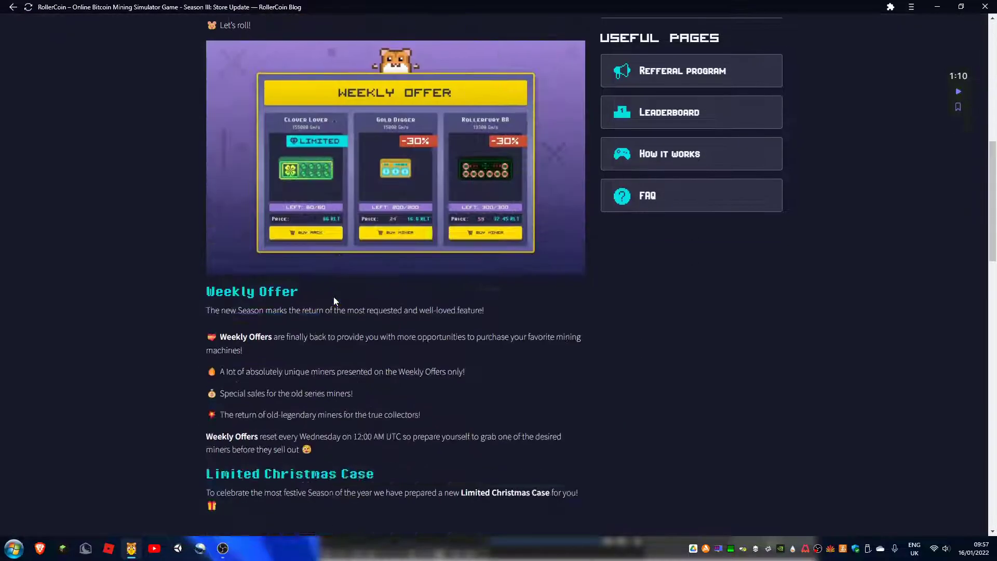
Read the Limited Christmas Case reward probability table in the Store Update post
scroll(down, 3)
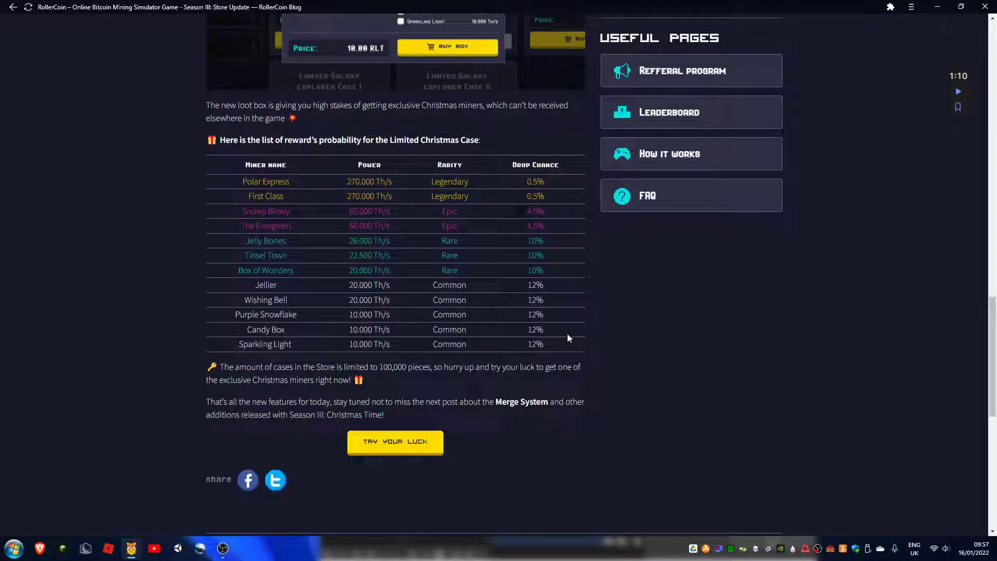
mouse_move(623, 273)
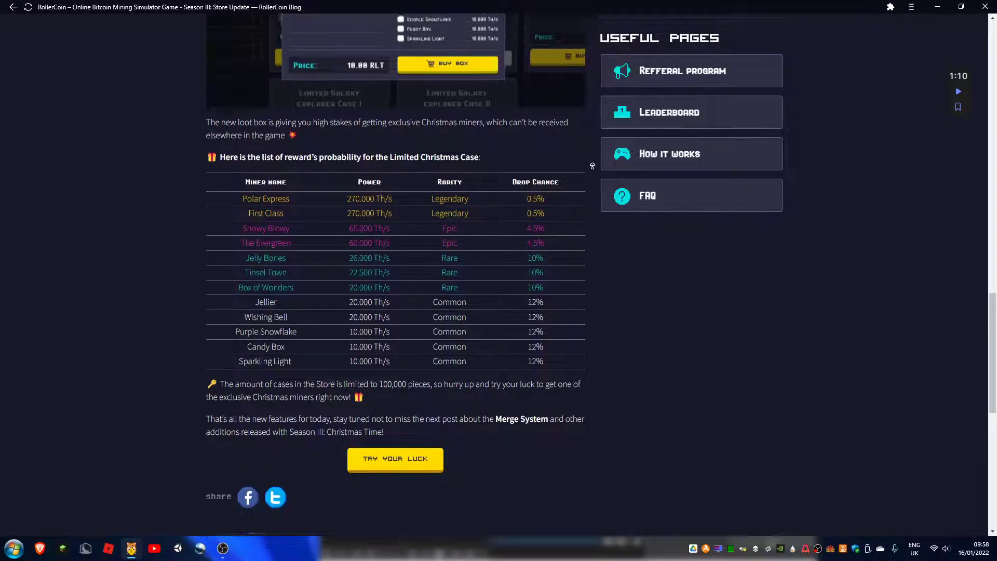
scroll(up, 3)
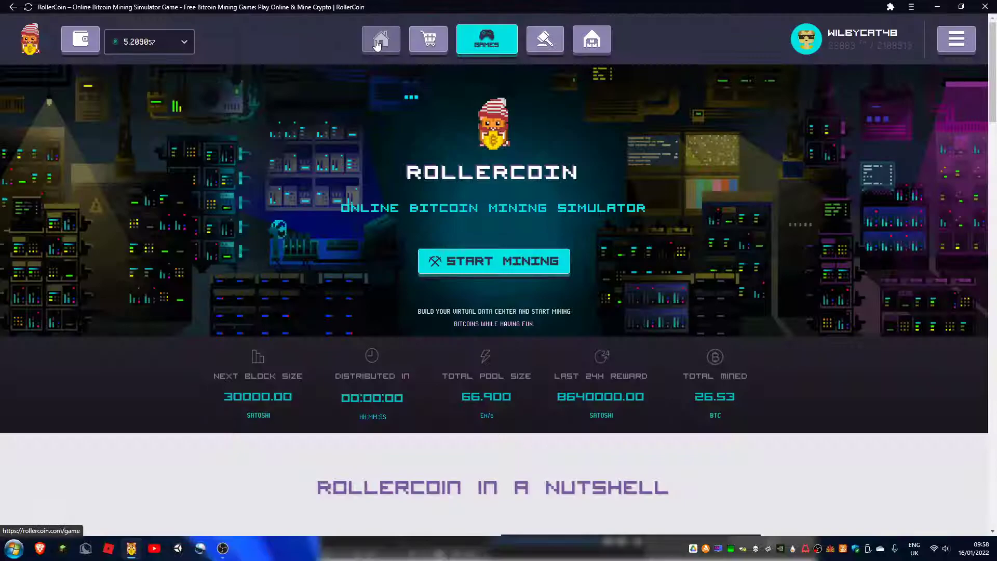
Return to the decorated Christmas mining room via the Game navigation link
click(380, 39)
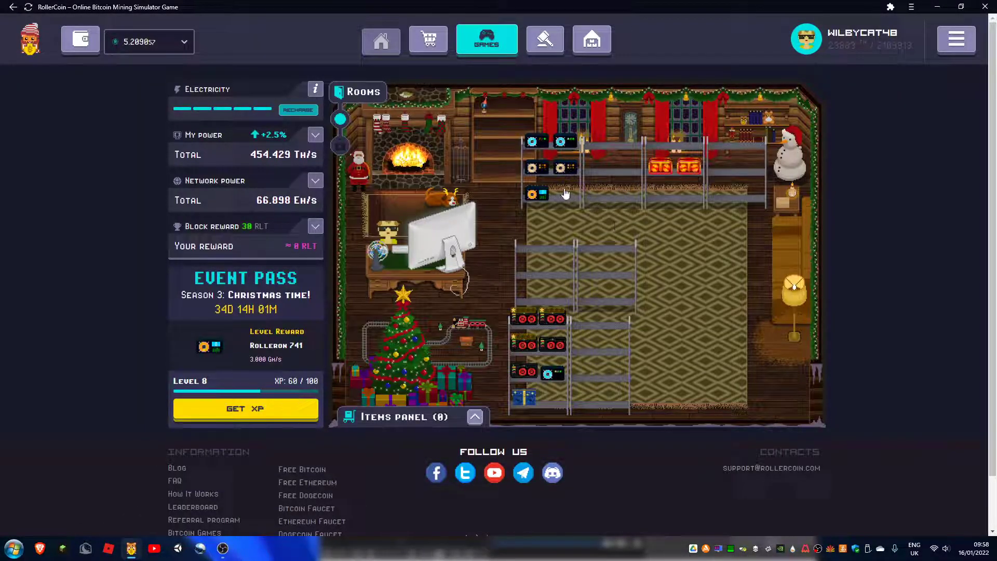
mouse_move(607, 167)
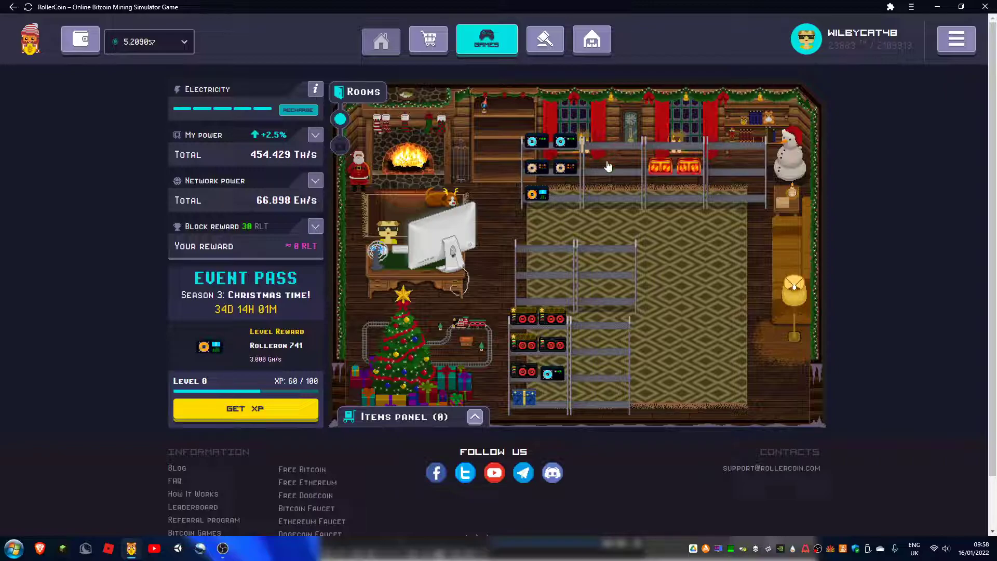
mouse_move(320, 148)
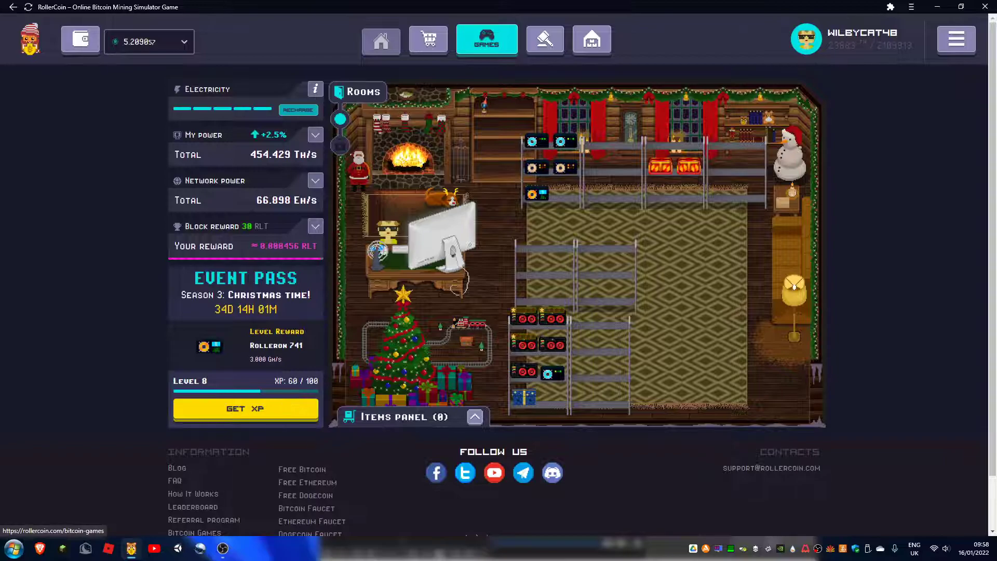
mouse_move(223, 549)
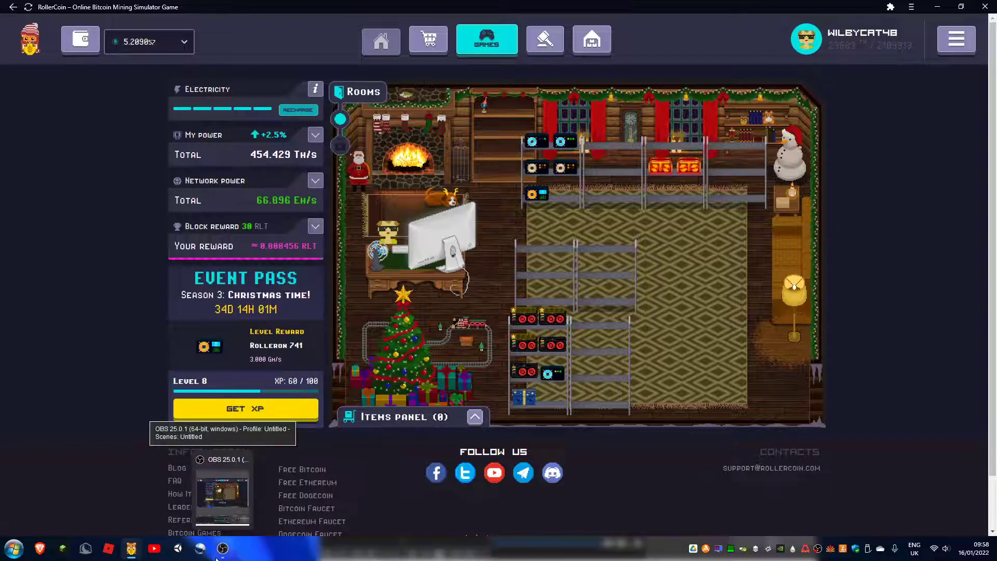